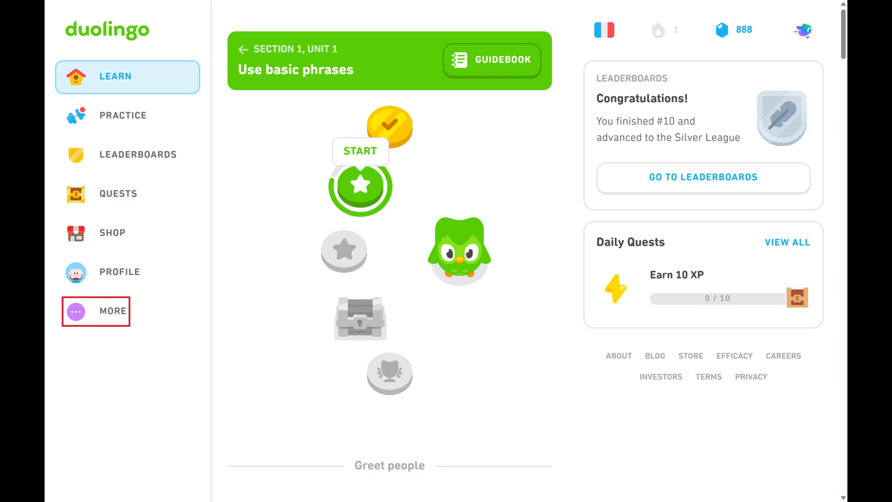
Go to Settings from the More menu in the sidebar, landing on Preferences.
left_click(112, 310)
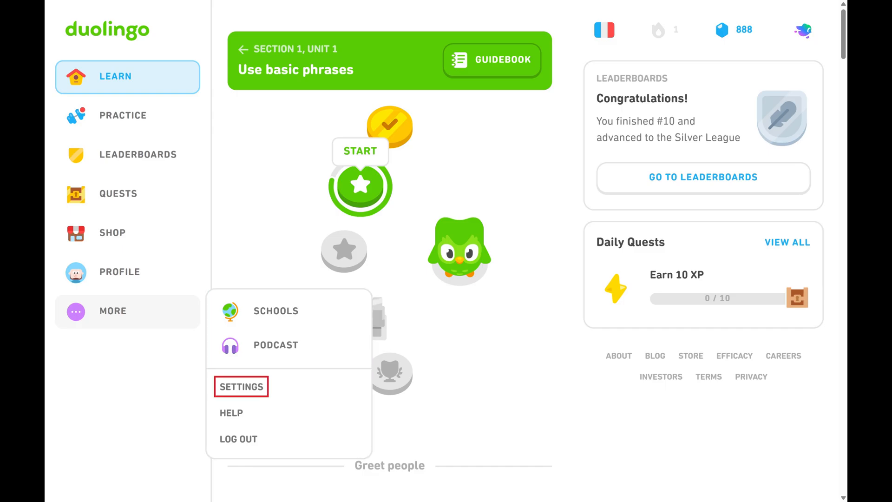
left_click(241, 387)
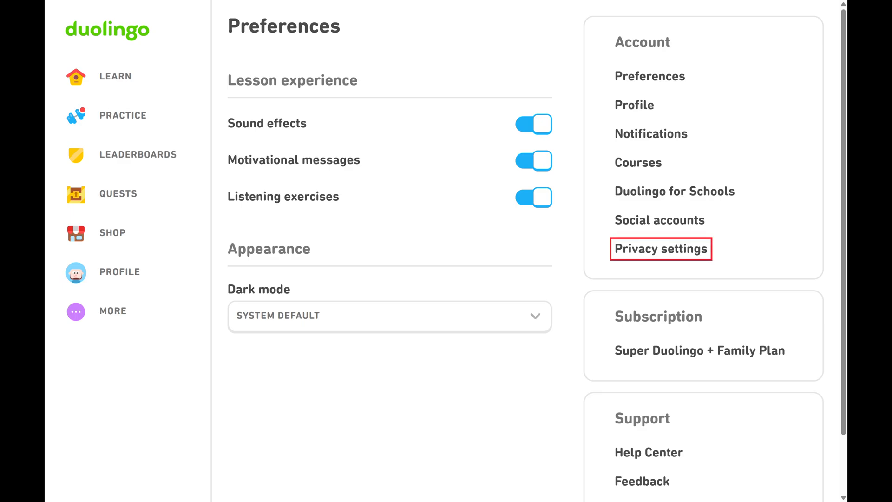
Switch to Privacy settings from the Account panel.
left_click(660, 249)
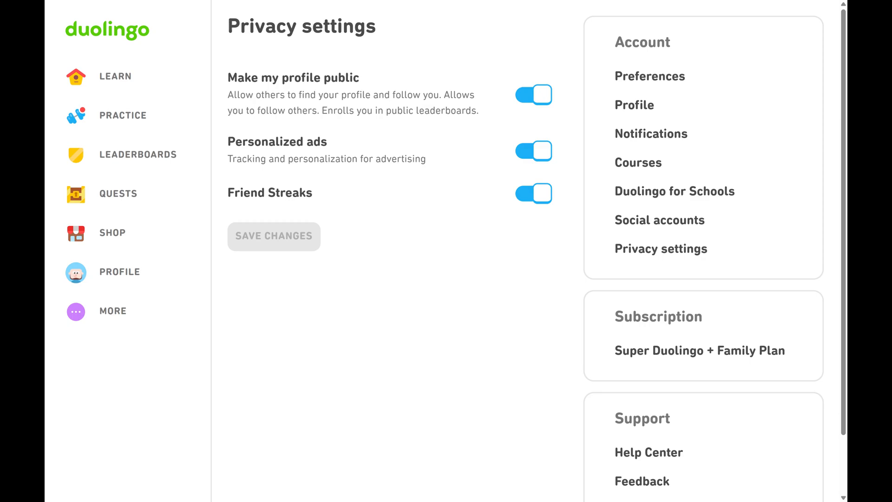
Turn off 'Make my profile public' and save the changes.
left_click(533, 95)
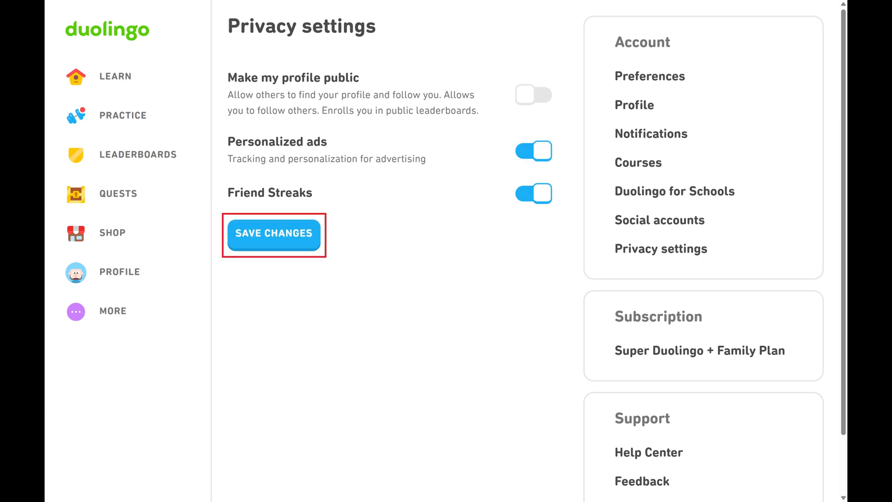
left_click(273, 234)
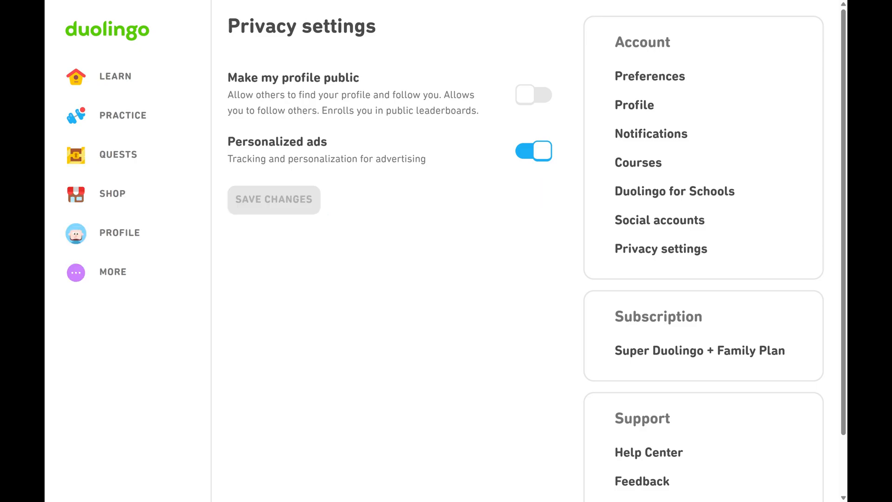